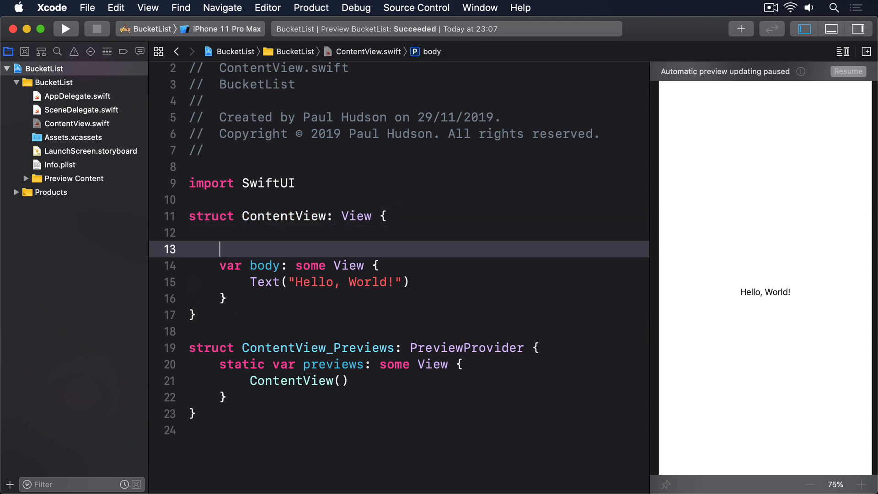
# Write getDocumentsDirectory() -> URL returning paths[0] from FileManager.default.urls(for: .documentDirectory, in: .userDomainMask)
pyautogui.write('func ge')
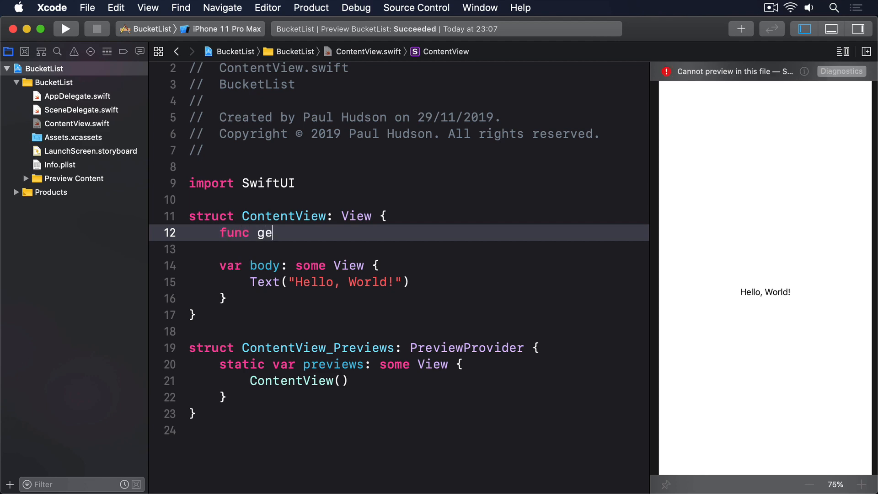
pyautogui.write('tDocumentsDirectory() ->')
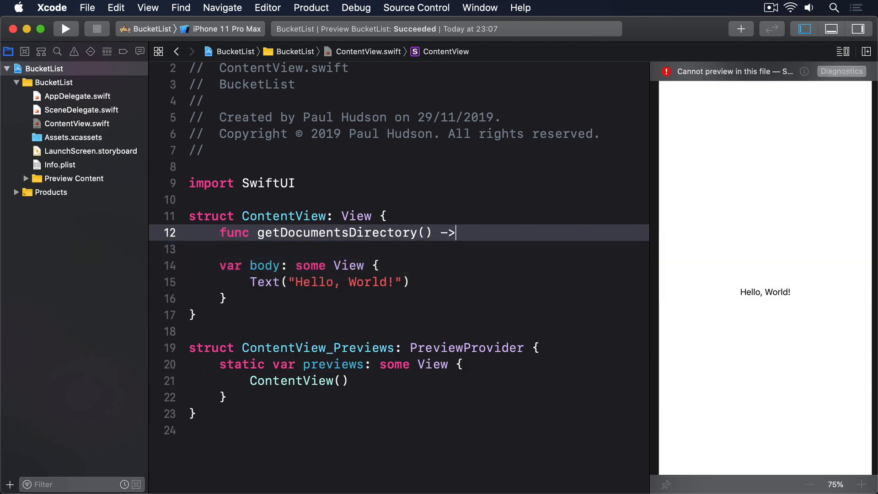
pyautogui.write('URL {')
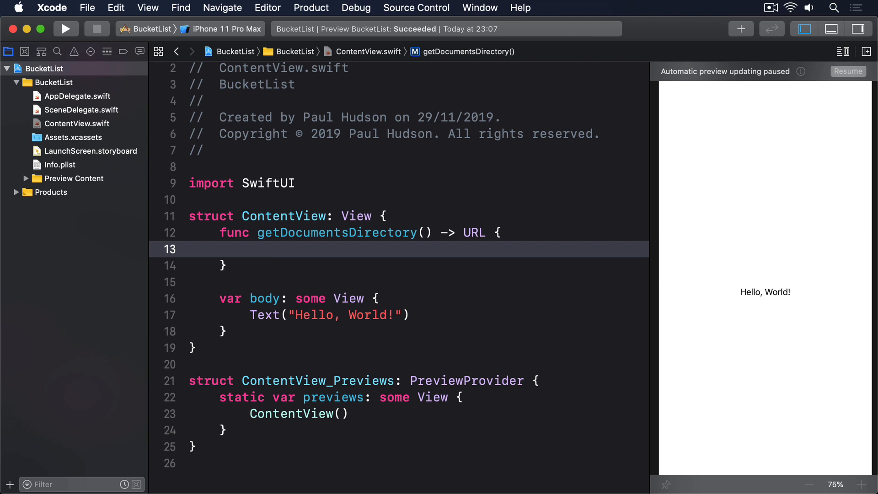
pyautogui.write('let paths = F')
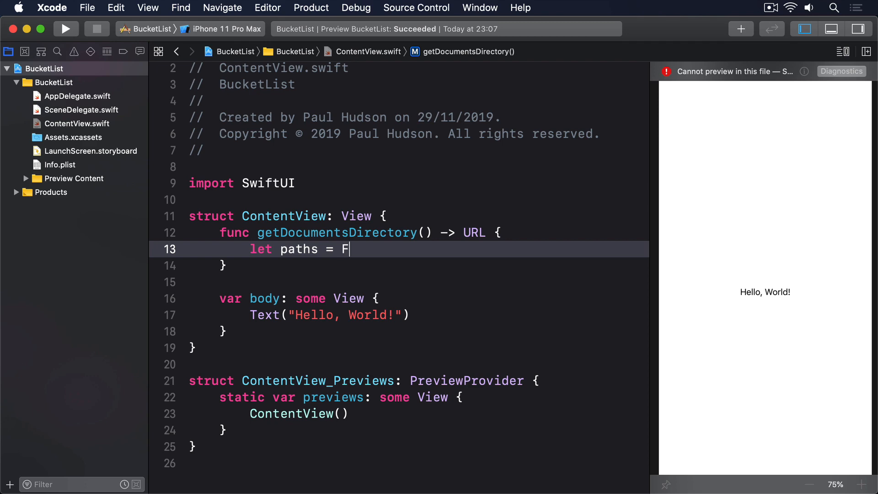
pyautogui.write('ileManager.default.')
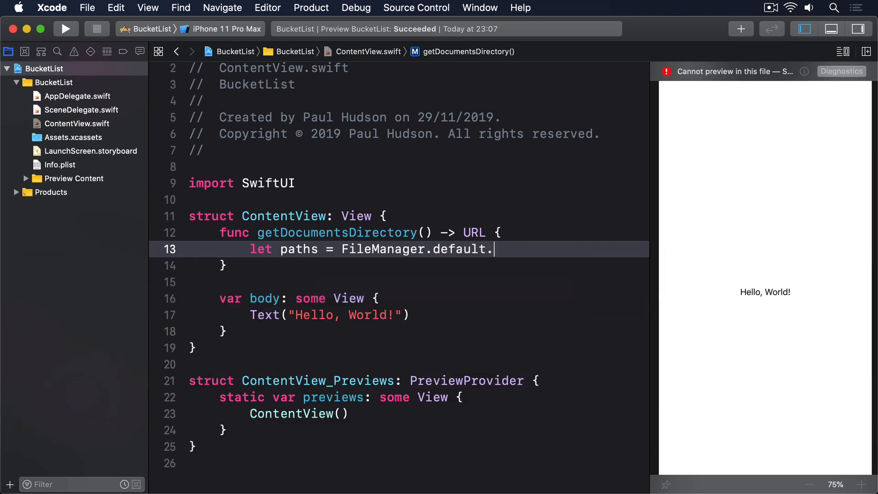
pyautogui.write('urls(for: .documentDirectory, in: .userD')
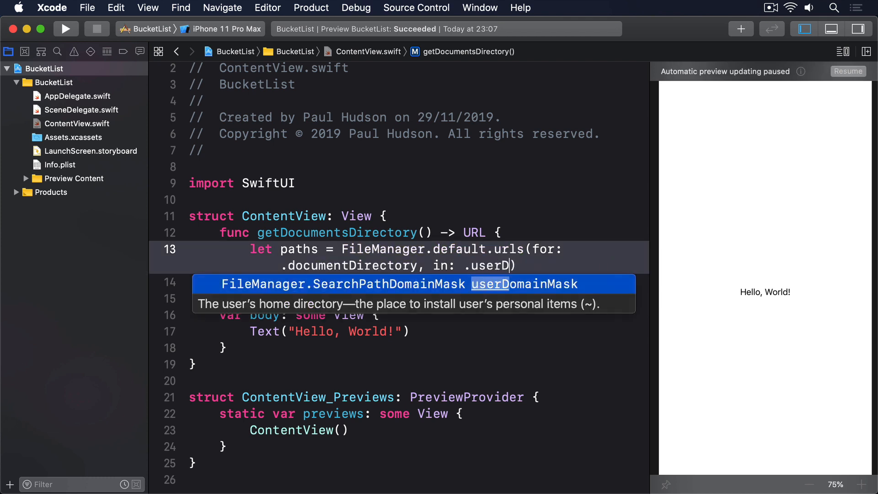
pyautogui.press('return')
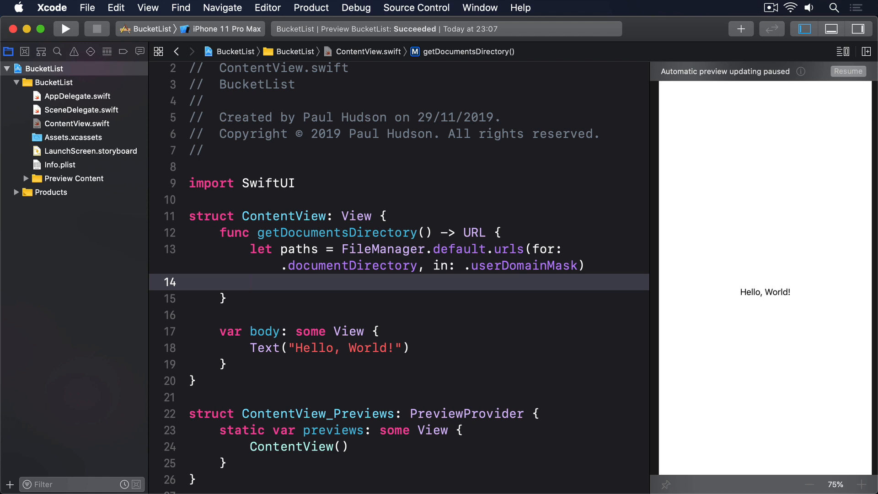
pyautogui.write('return pa')
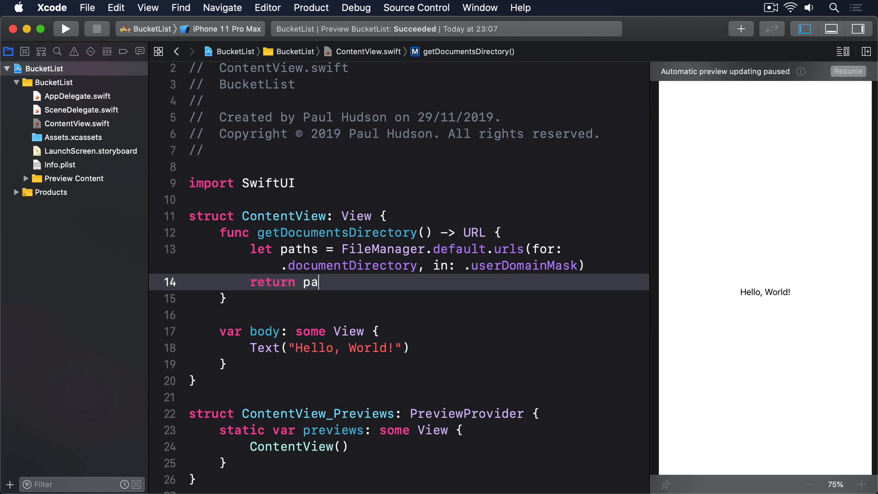
pyautogui.write('ths[0]')
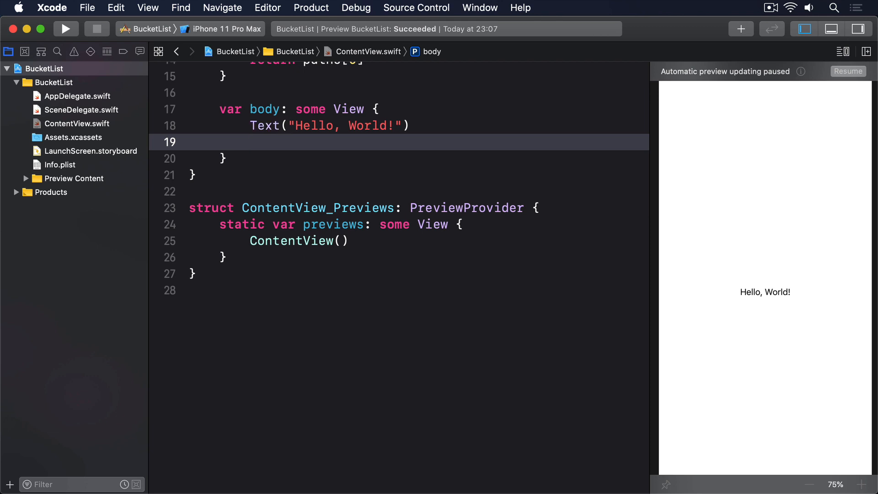
# Add an onTapGesture to the Hello, World! text defining a URL from getDocumentsDirectory()
pyautogui.write('.onTapGesture {')
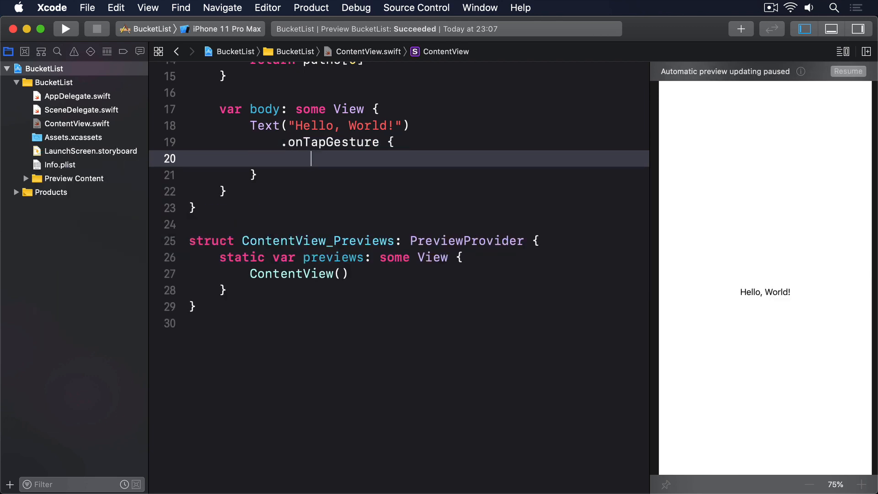
pyautogui.write('let str = "Test Message')
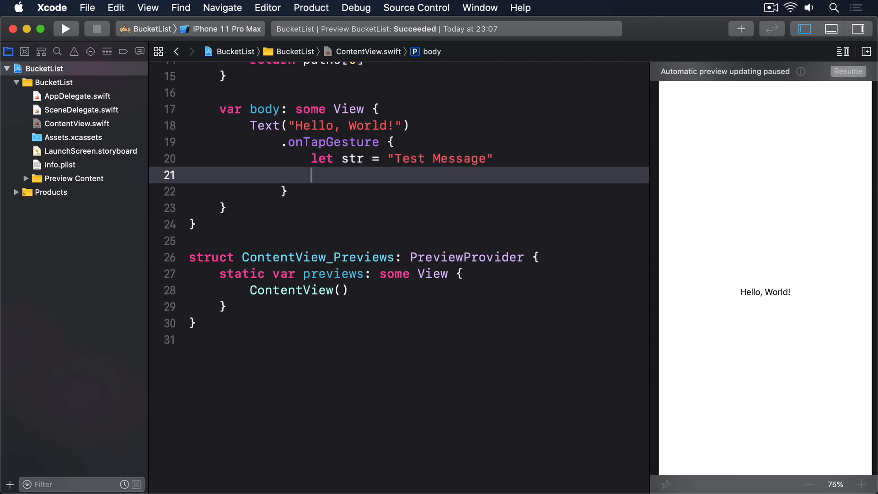
pyautogui.write('let url = self.getDocumentsDirectory().appendingPathComponent("message.txt')
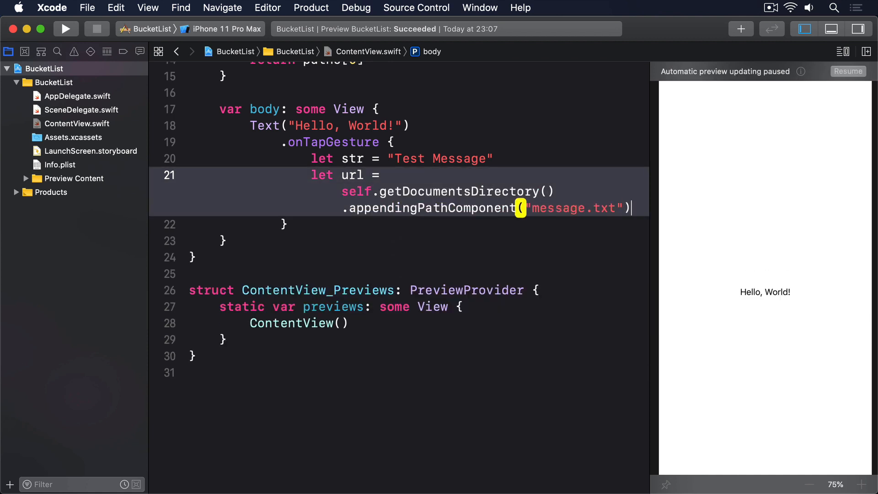
# In a do block, write str to the URL as UTF-8, read it back, print input or the error
pyautogui.write('do {')
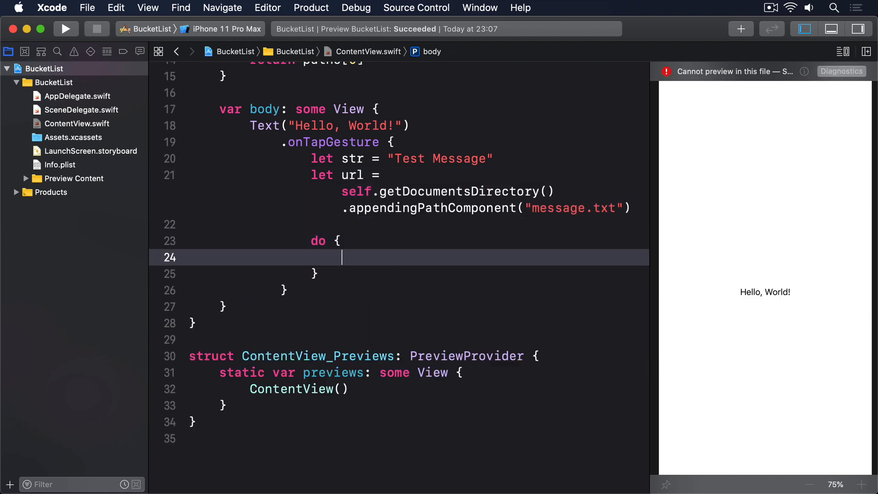
pyautogui.write('try str.wri')
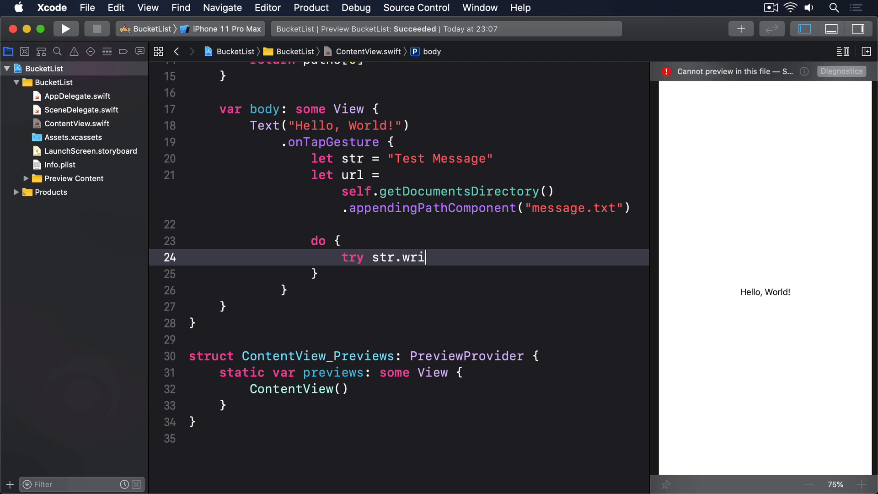
pyautogui.write('te(to: url, atomically:')
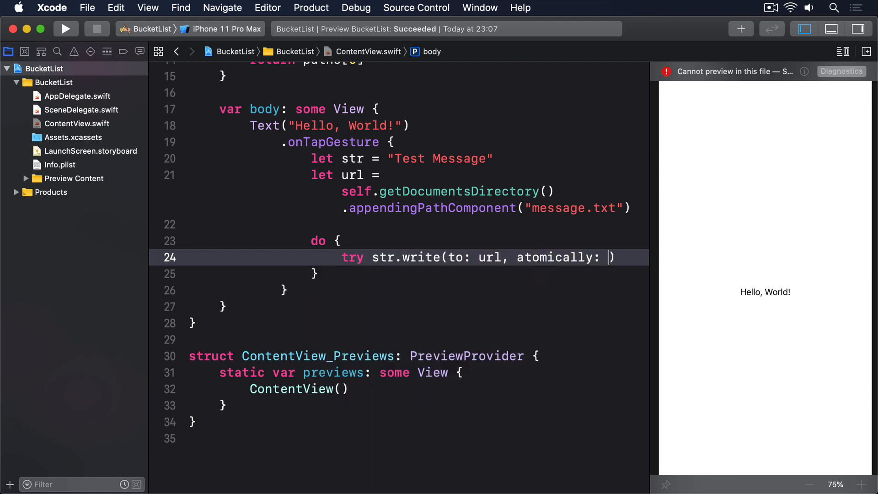
pyautogui.write('true, encoding:')
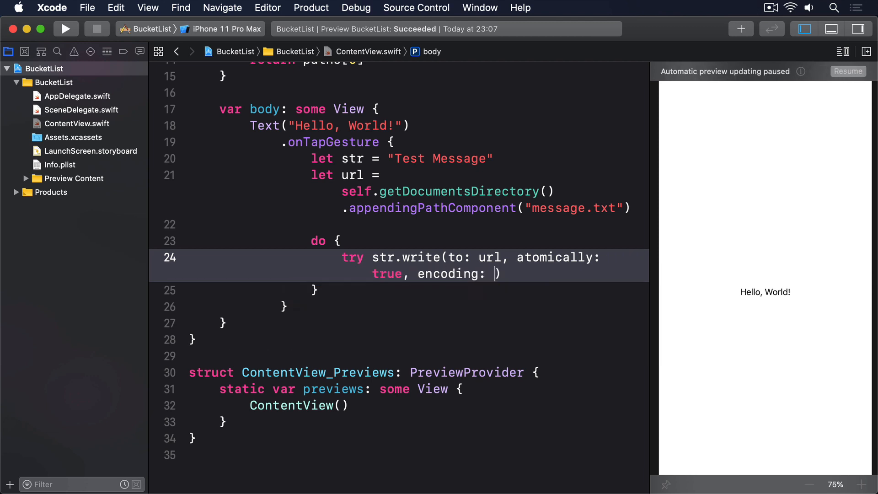
pyautogui.write('.utf8')
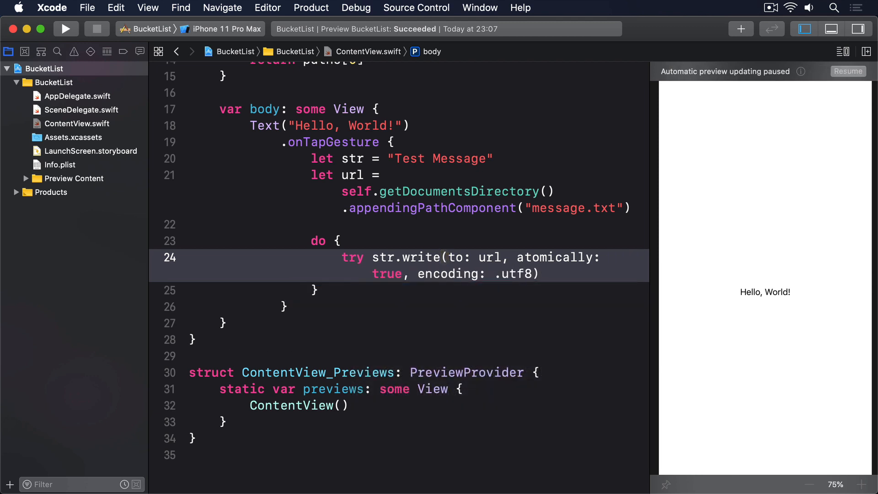
pyautogui.write('let input =')
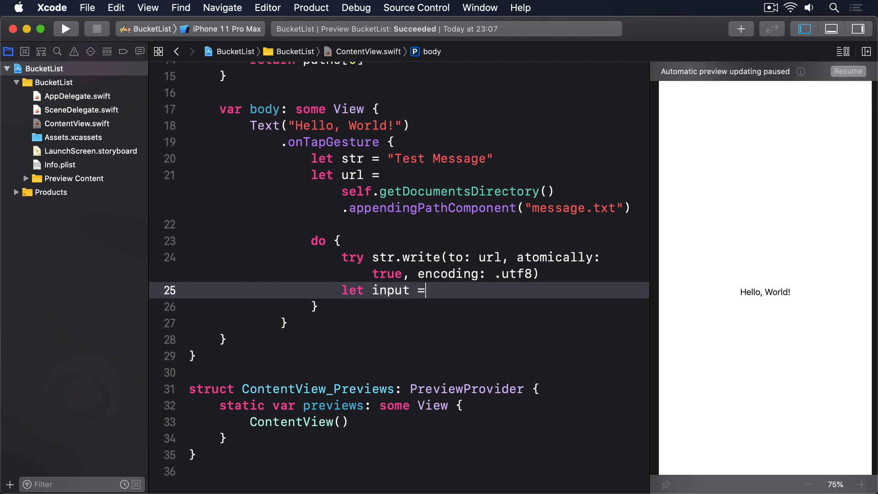
pyautogui.write('try String(contents)')
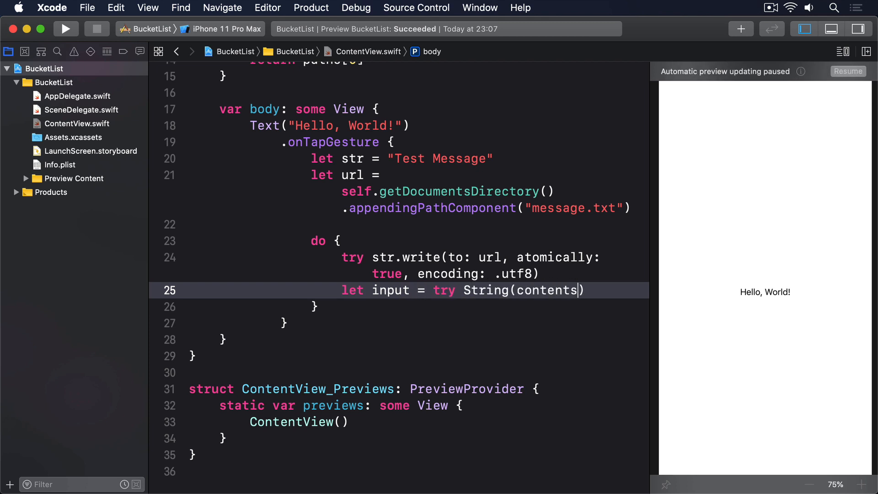
pyautogui.write('Of: url)')
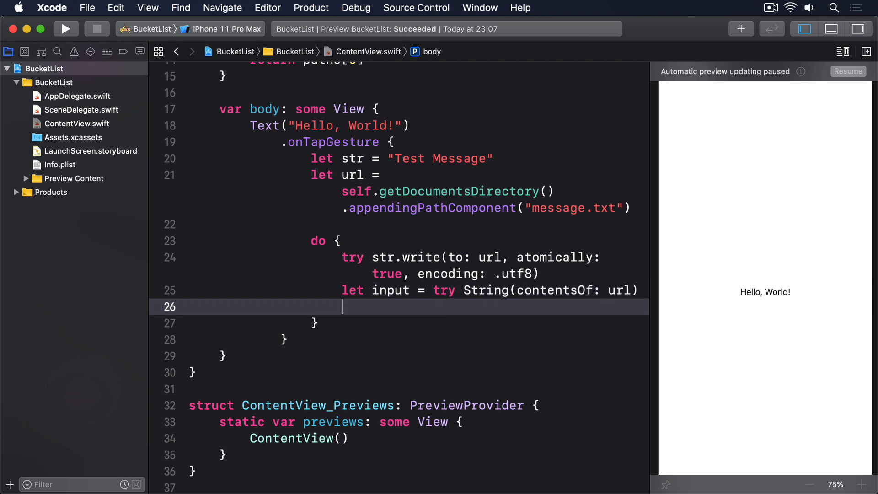
pyautogui.write('print(input')
pyautogui.click(399, 323)
pyautogui.write(' catch {')
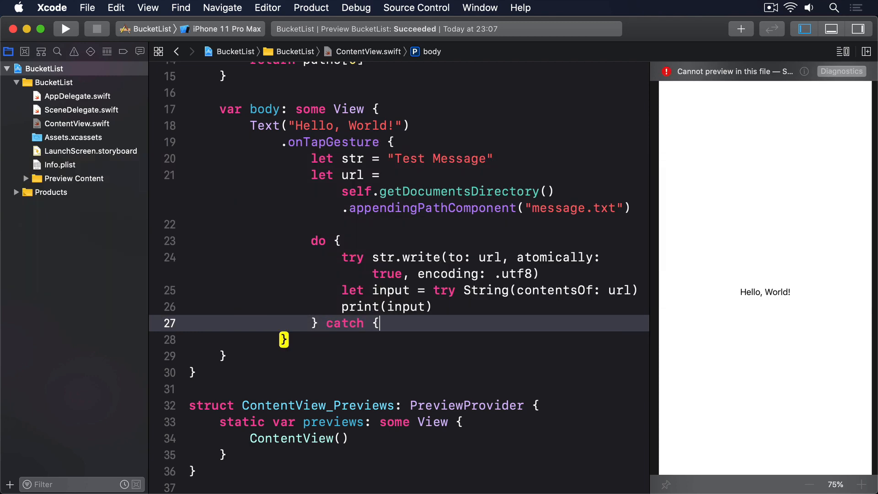
pyautogui.write('print(error.localizedDescription')
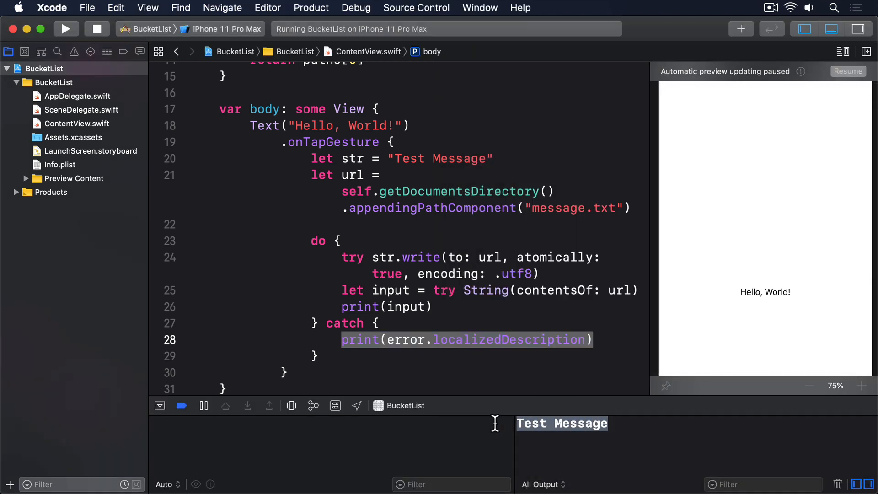
pyautogui.moveTo(496, 429)
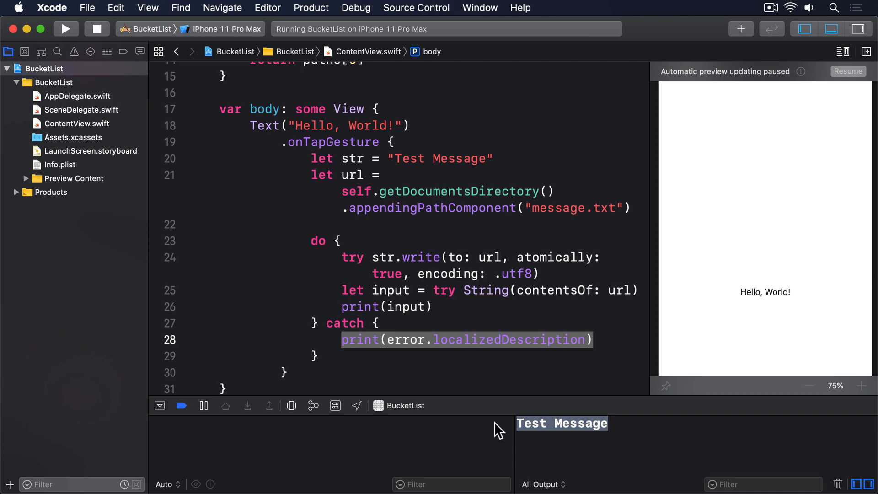